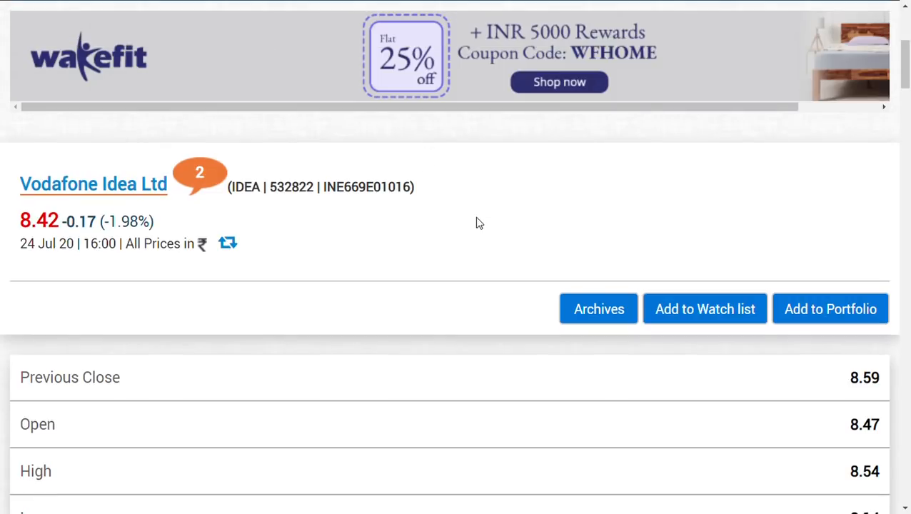
pyautogui.scroll(-3)
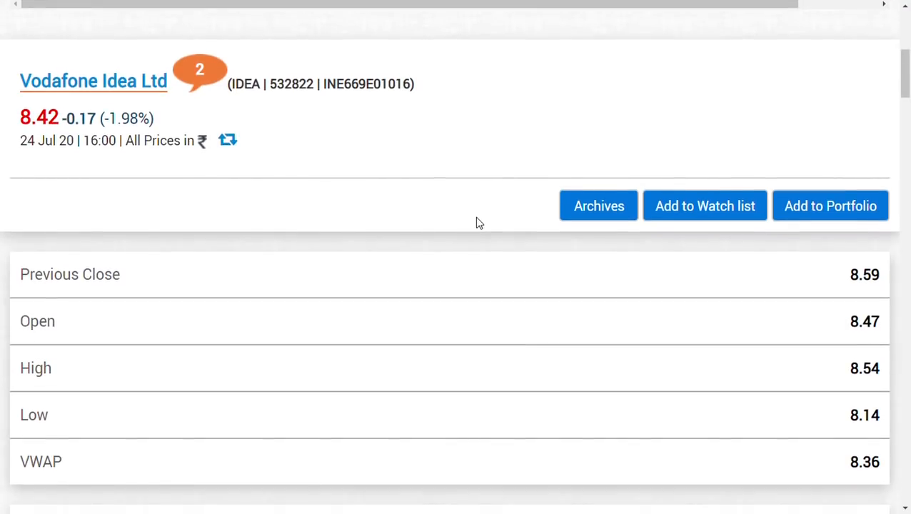